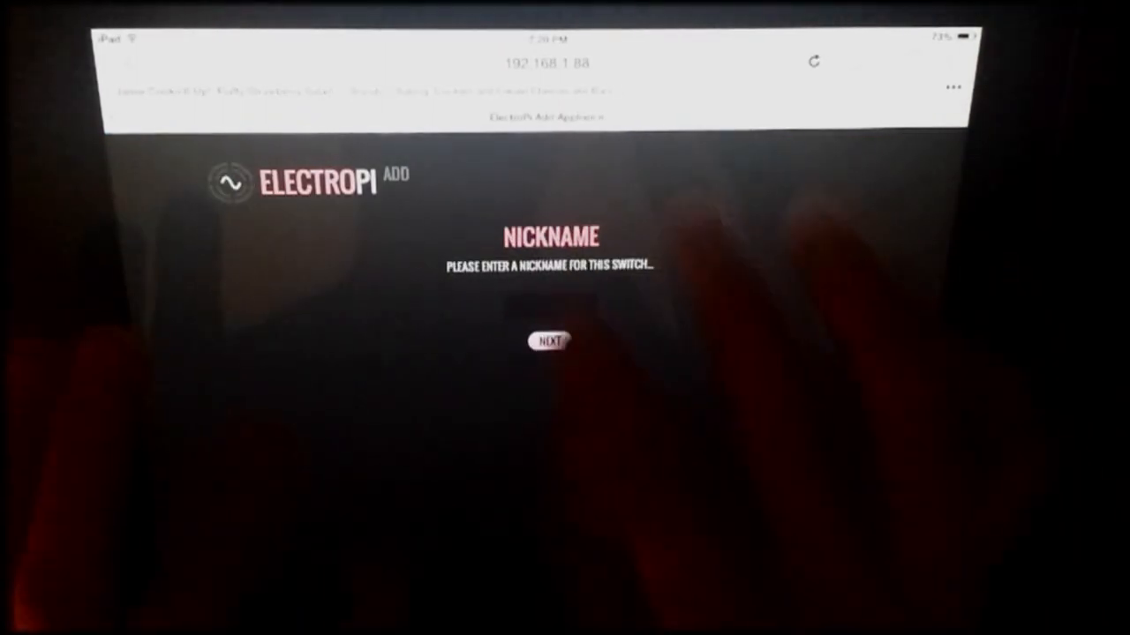
# Name the new switch LAMP and continue to the switch type choice
pyautogui.write('LAMP')
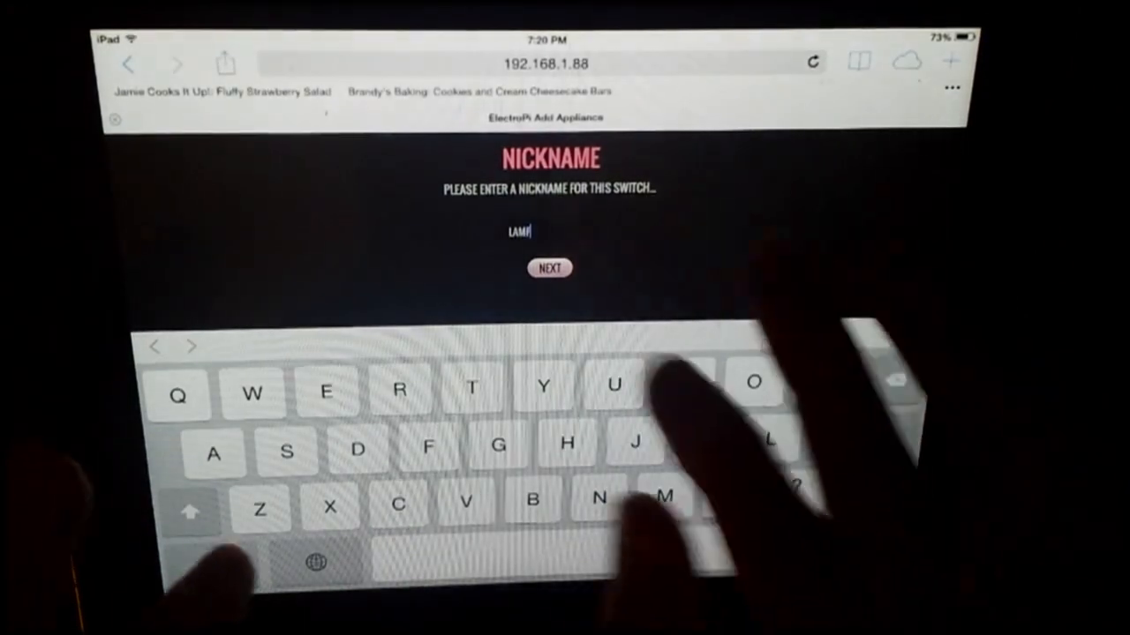
pyautogui.click(549, 268)
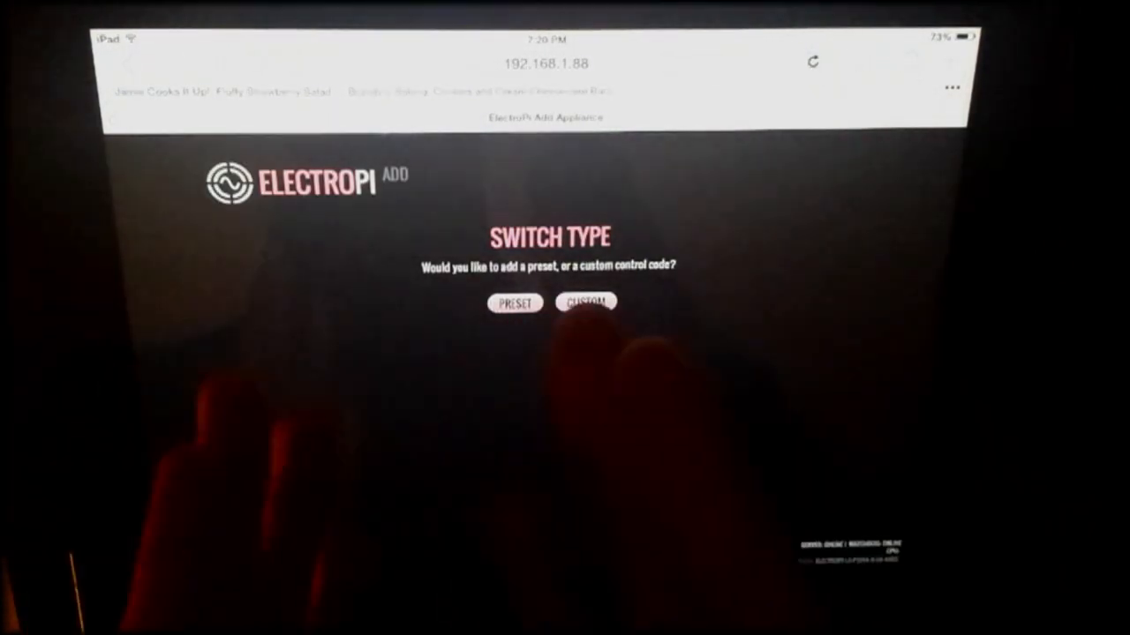
# Choose the Custom control-code switch type for LAMP
pyautogui.click(515, 303)
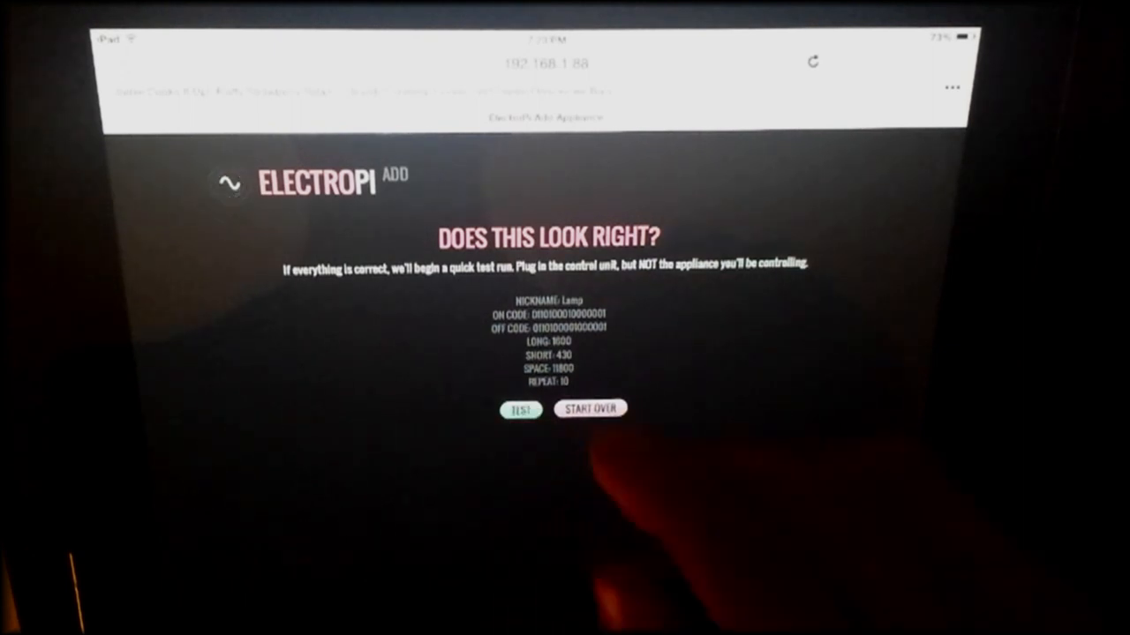
# Run the quick on/off test, confirm LAMP works, and return to the control dashboard
pyautogui.click(521, 409)
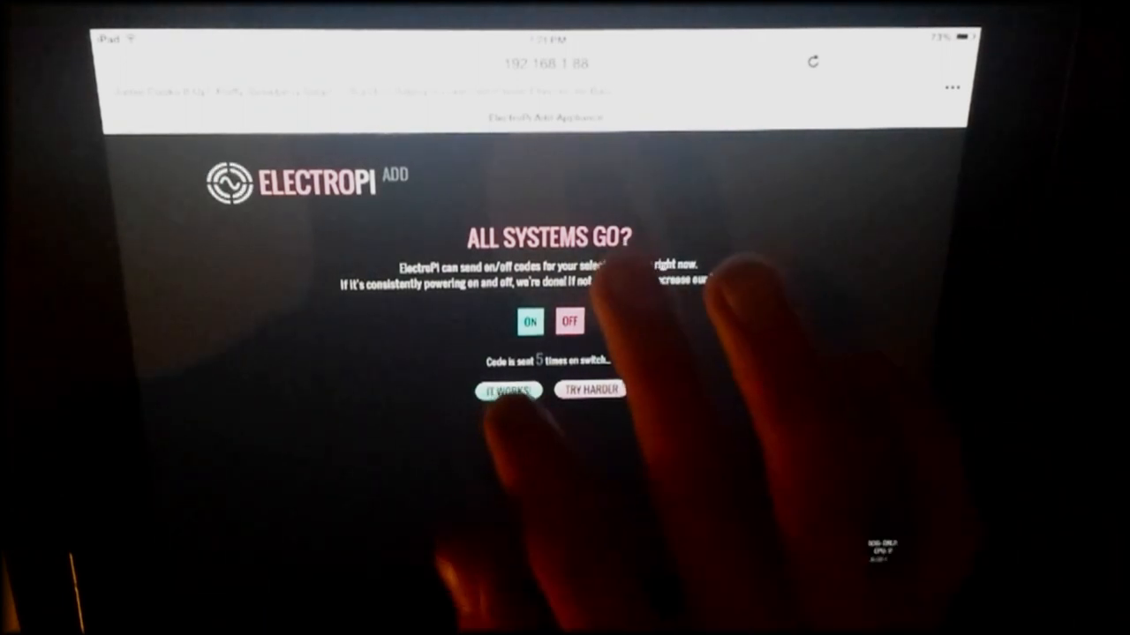
pyautogui.click(509, 390)
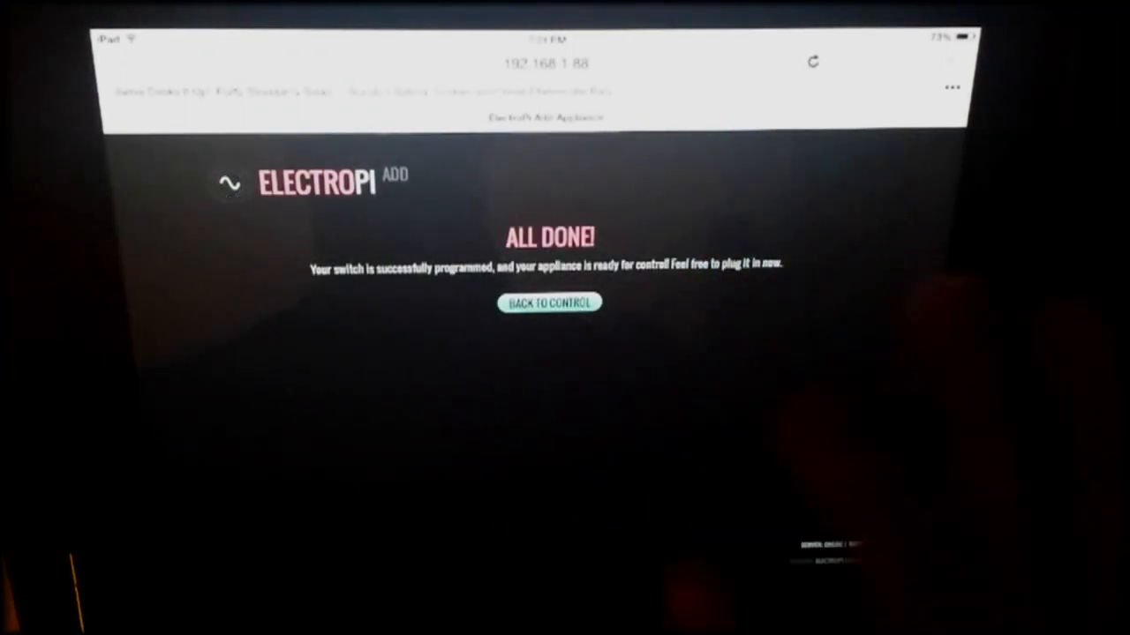
pyautogui.click(549, 304)
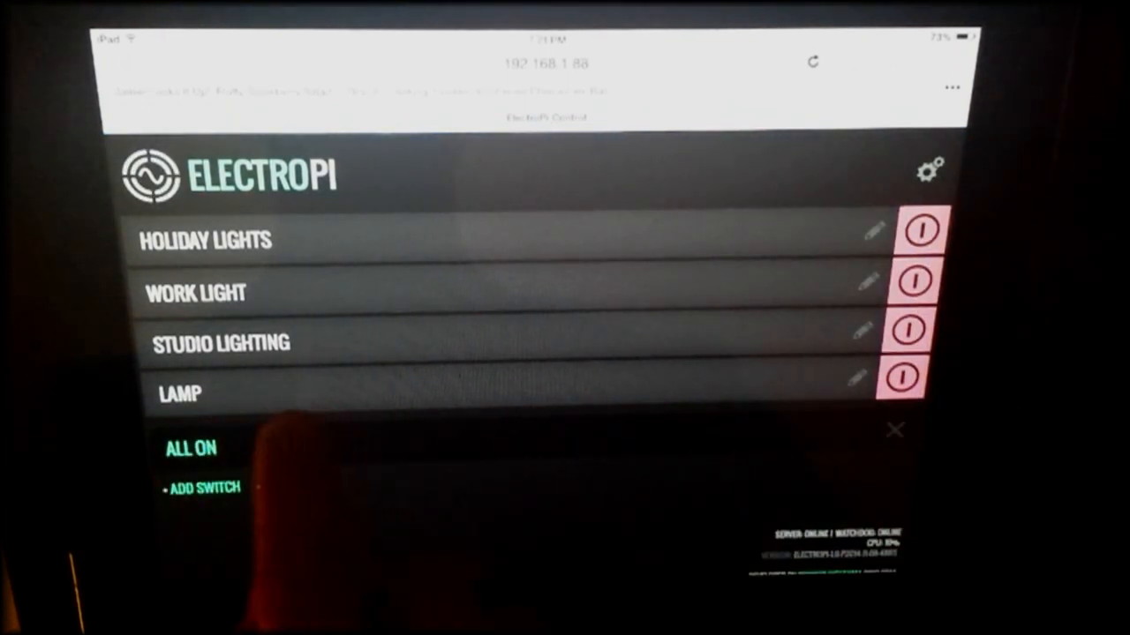
# Toggle LAMP on, off, and back on from the dashboard
pyautogui.click(902, 377)
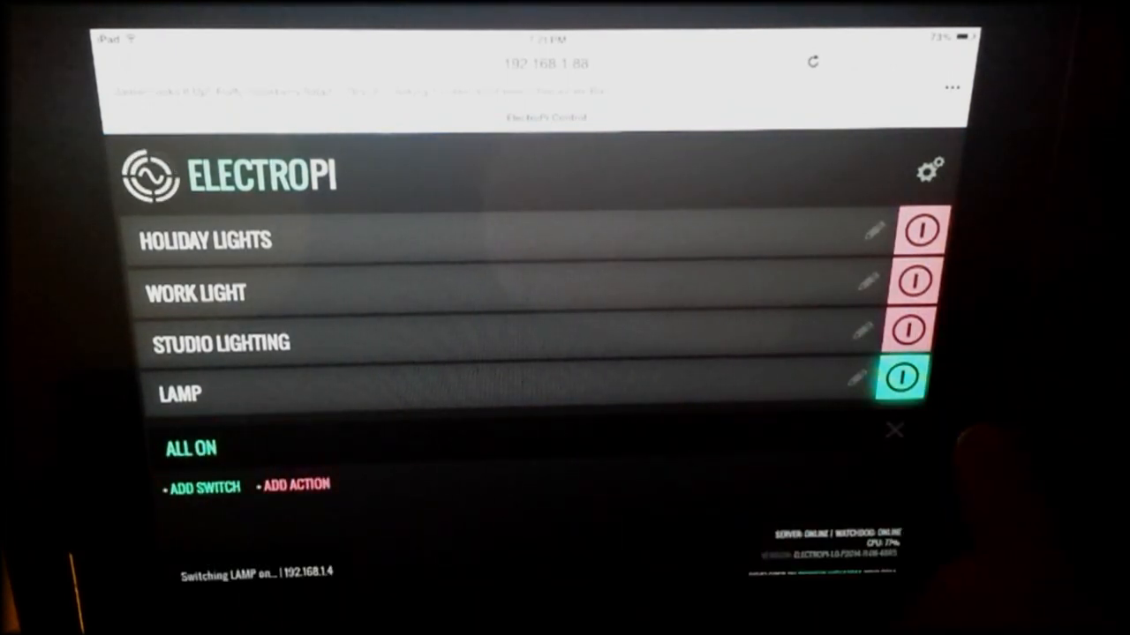
pyautogui.click(921, 378)
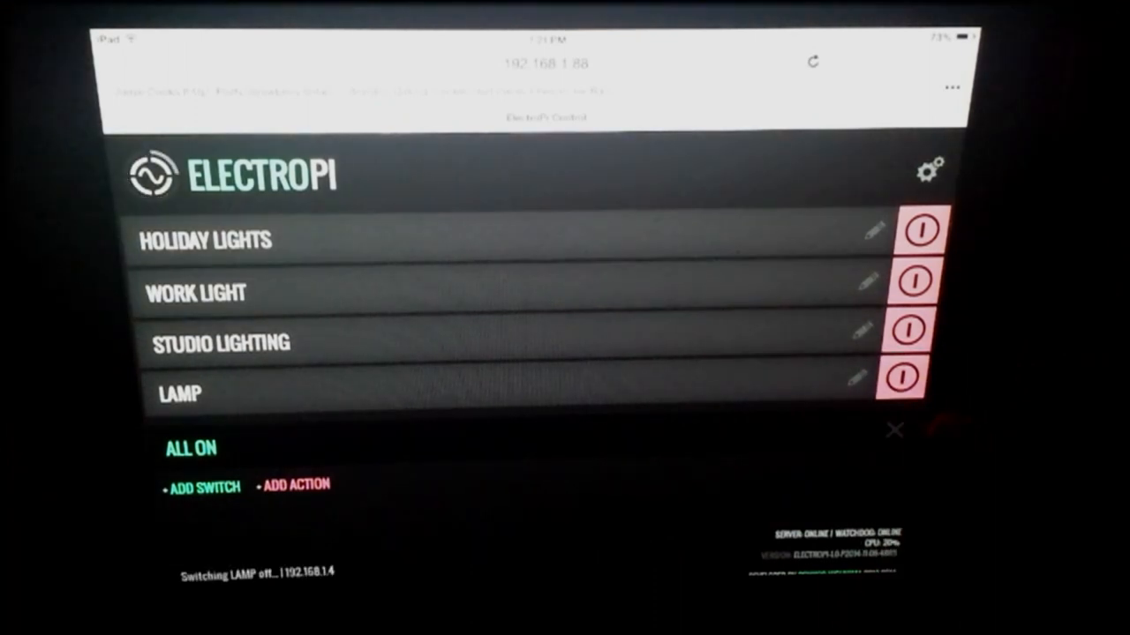
pyautogui.click(900, 378)
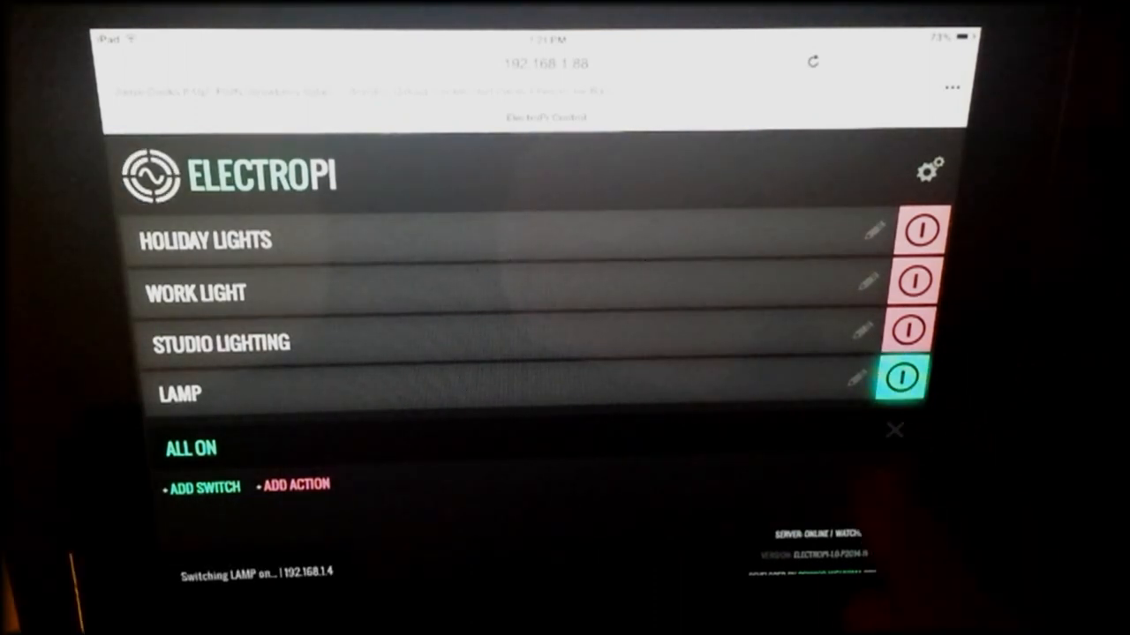